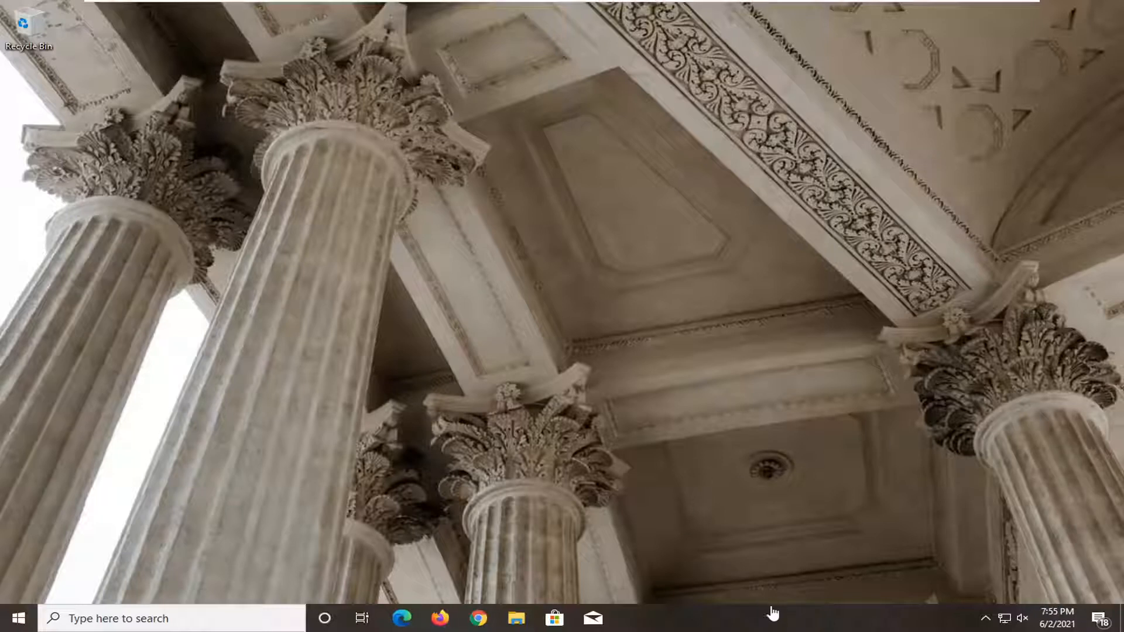
pyautogui.moveTo(777, 623)
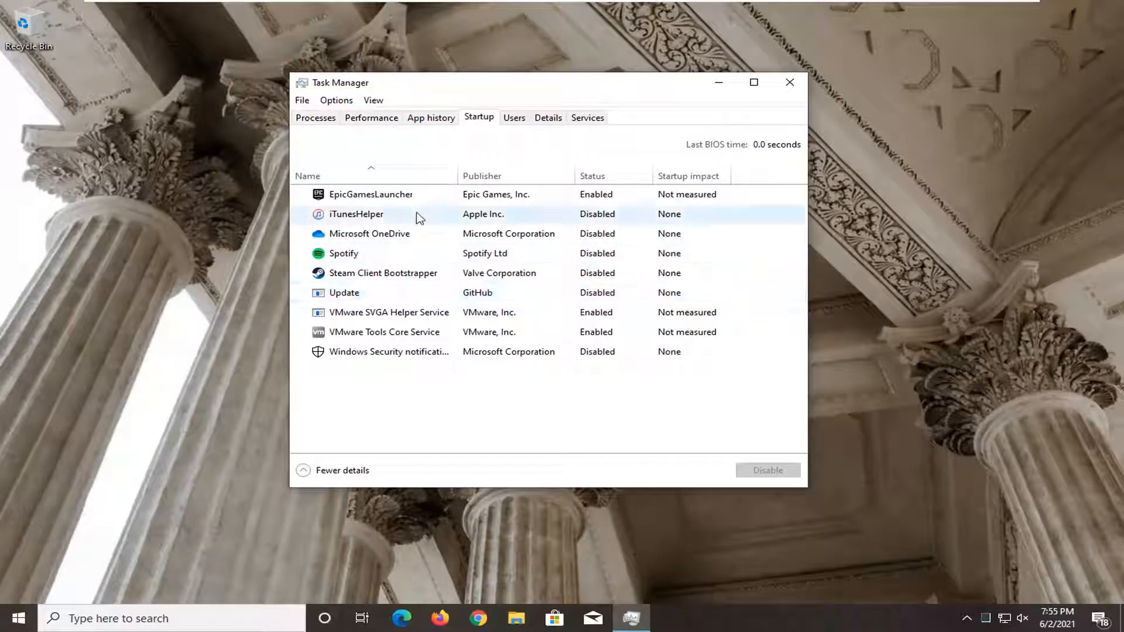
# Inspect the disabled Spotify startup entry, then close Task Manager.
pyautogui.click(344, 253)
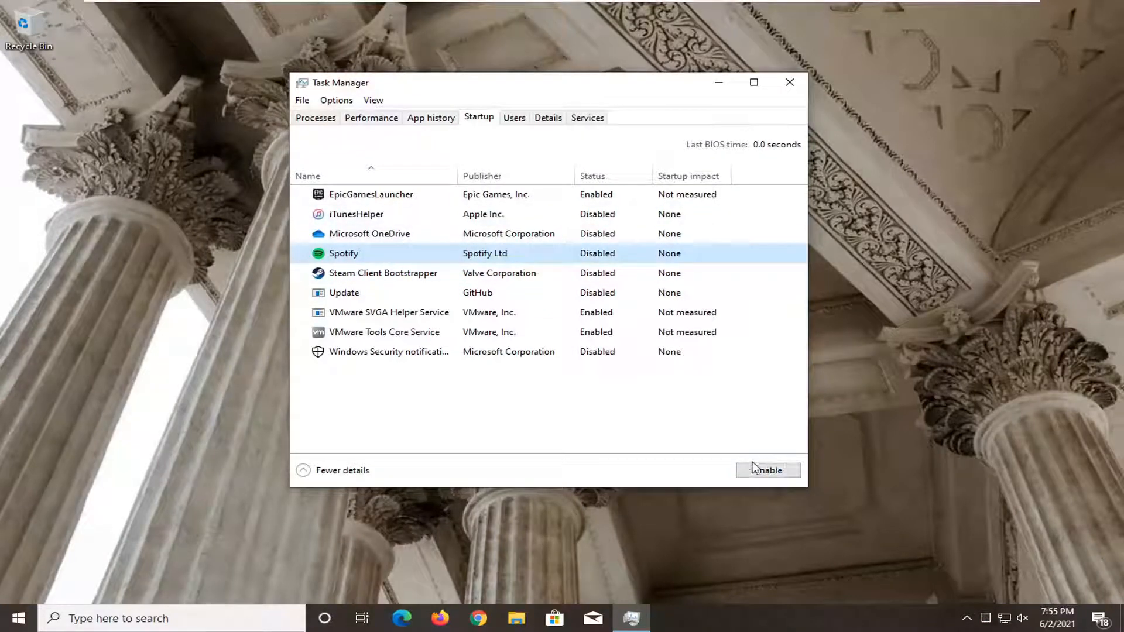
pyautogui.rightClick(344, 254)
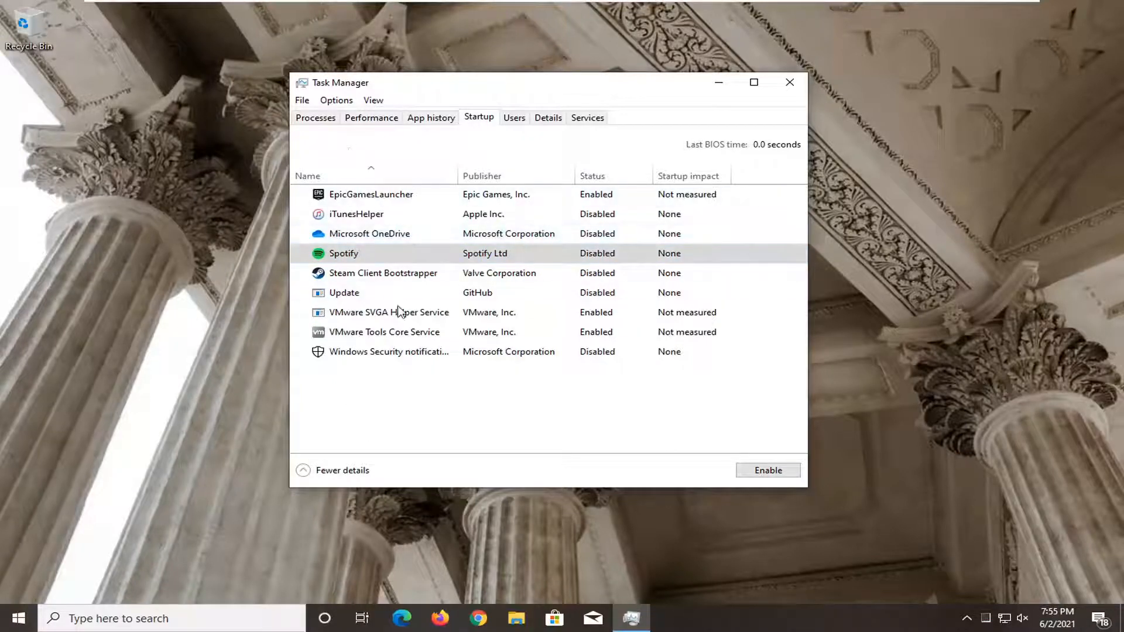
pyautogui.moveTo(376, 358)
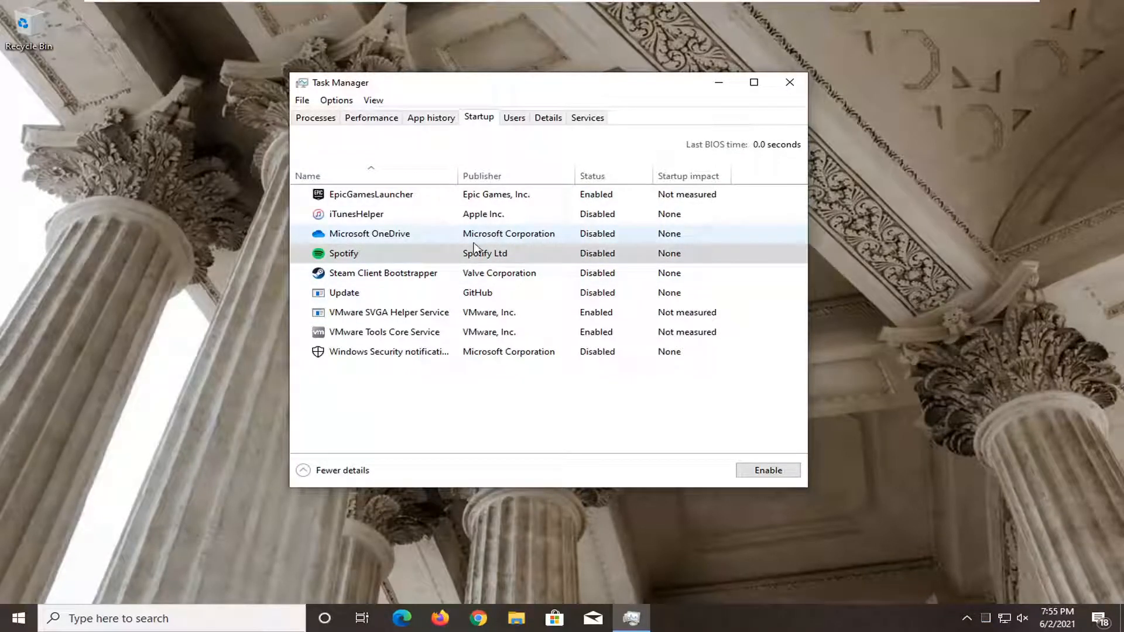
pyautogui.moveTo(793, 82)
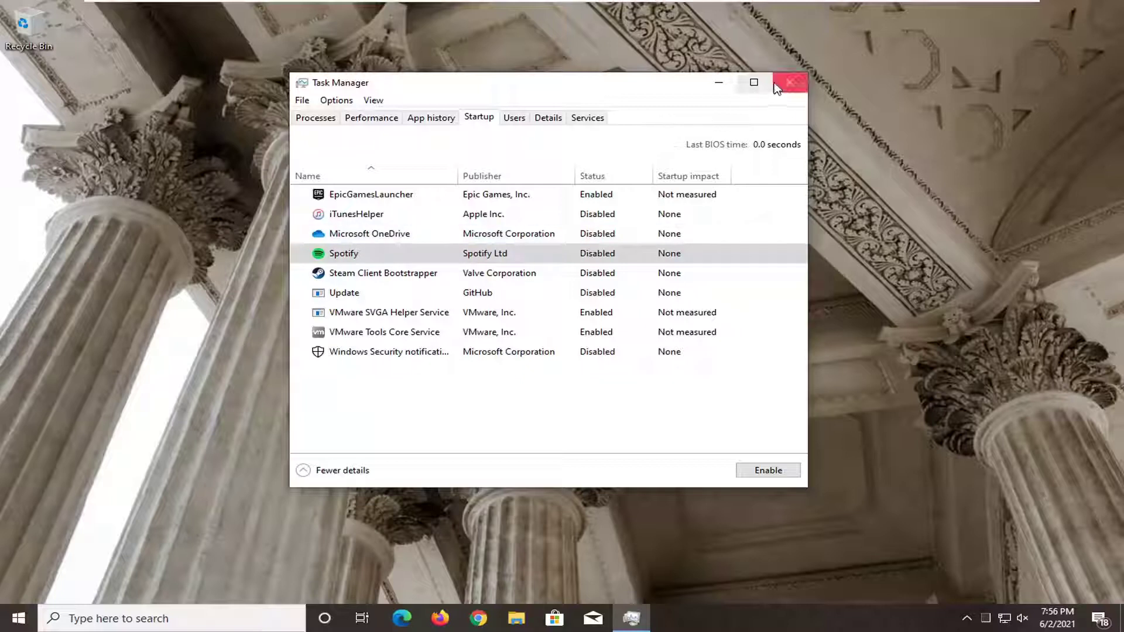
pyautogui.moveTo(781, 86)
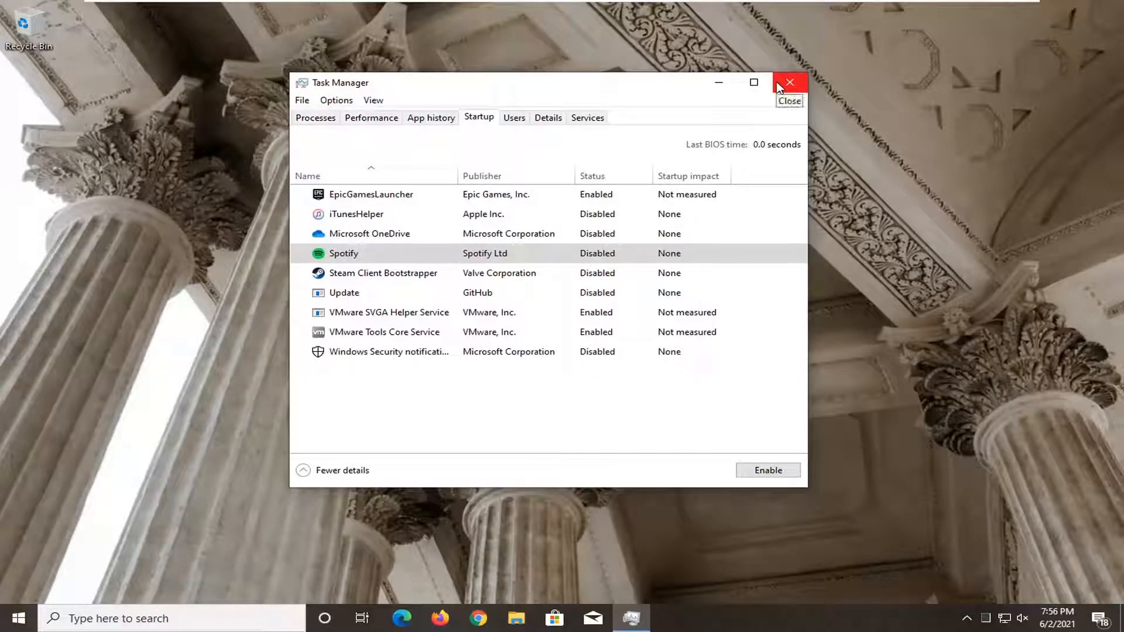
pyautogui.click(790, 82)
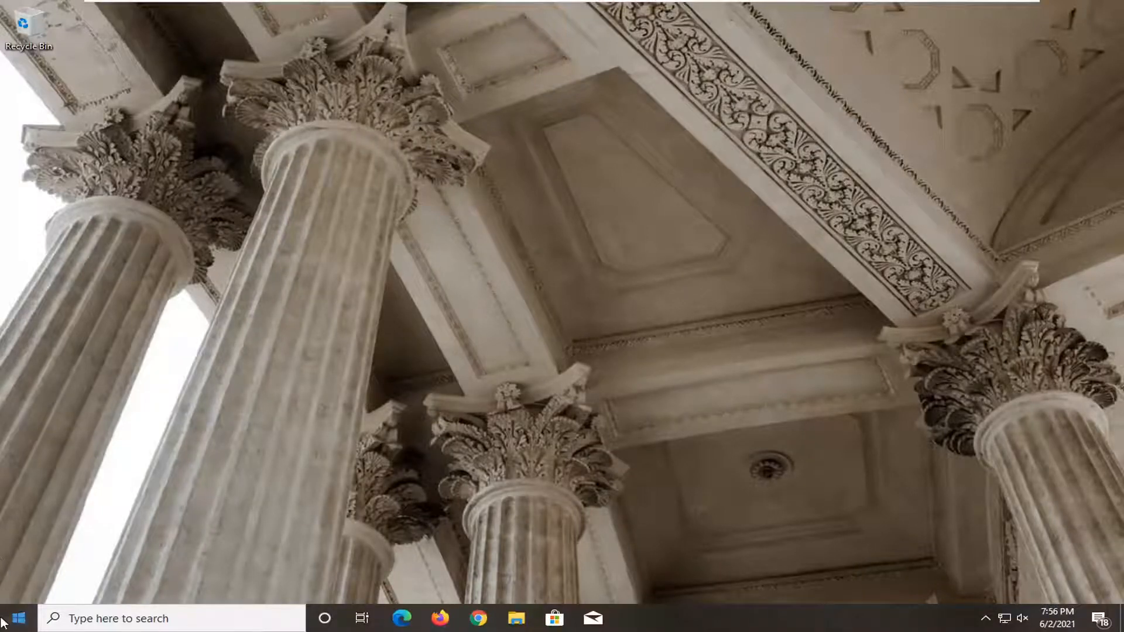
# Search the Start menu for 'control Panel' and launch it.
pyautogui.click(23, 617)
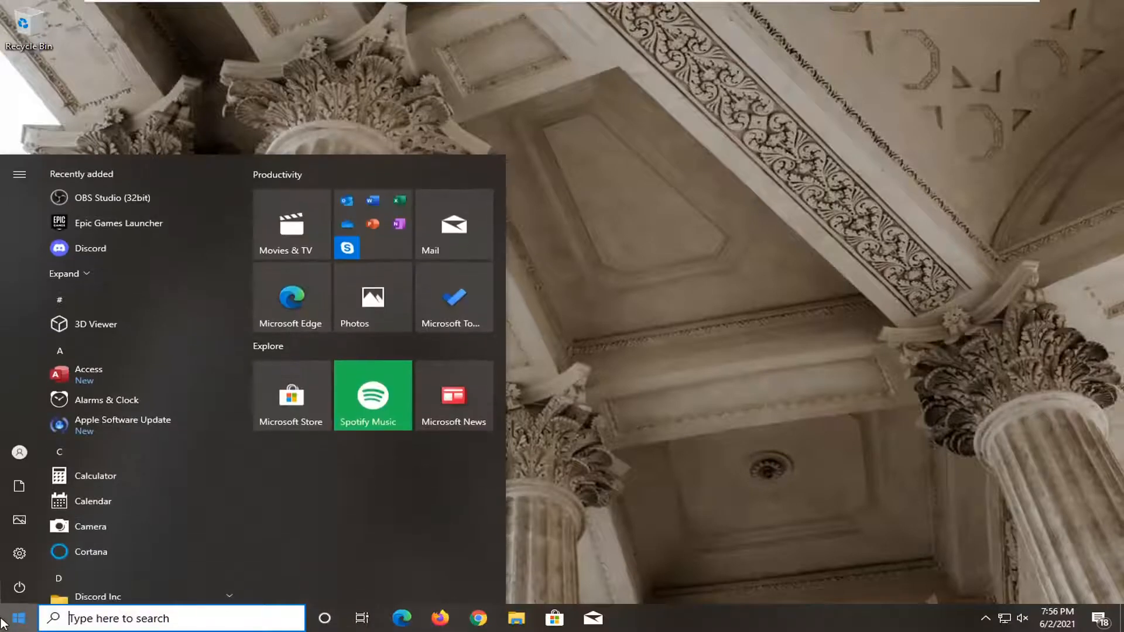
pyautogui.write('control Panel')
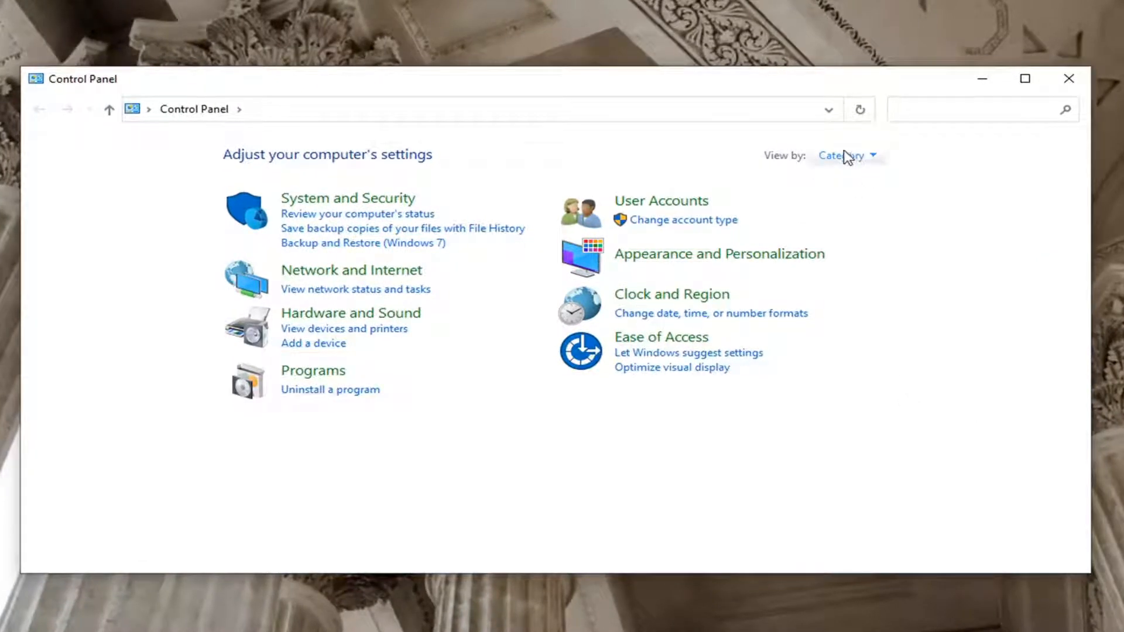
# Switch the Control Panel 'View by' setting from Category to Large icons.
pyautogui.click(848, 156)
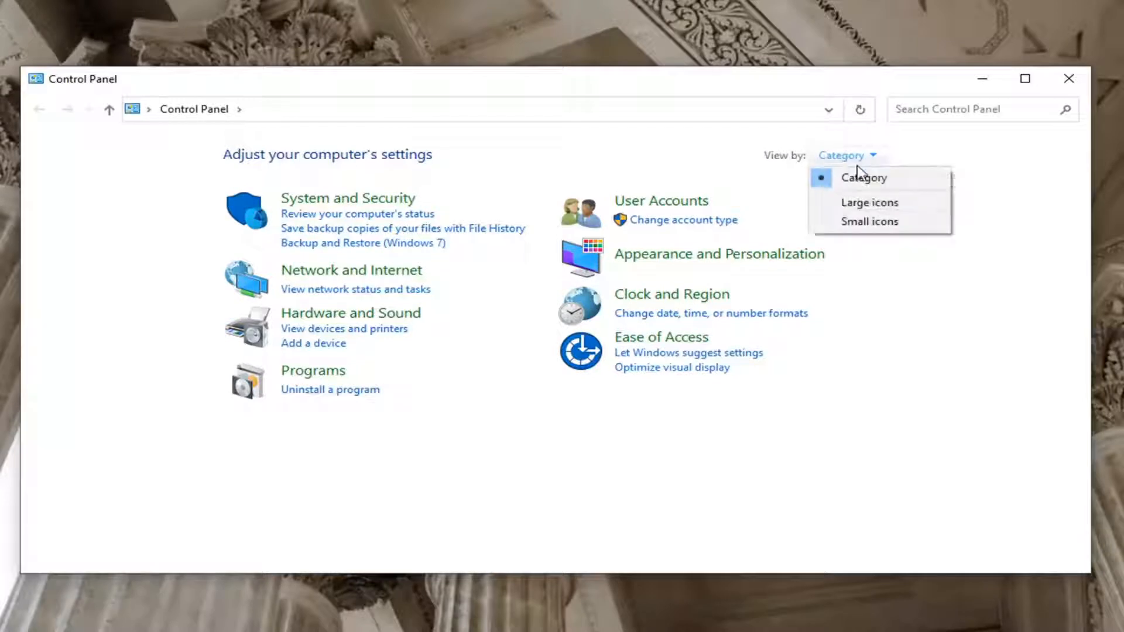
pyautogui.click(869, 203)
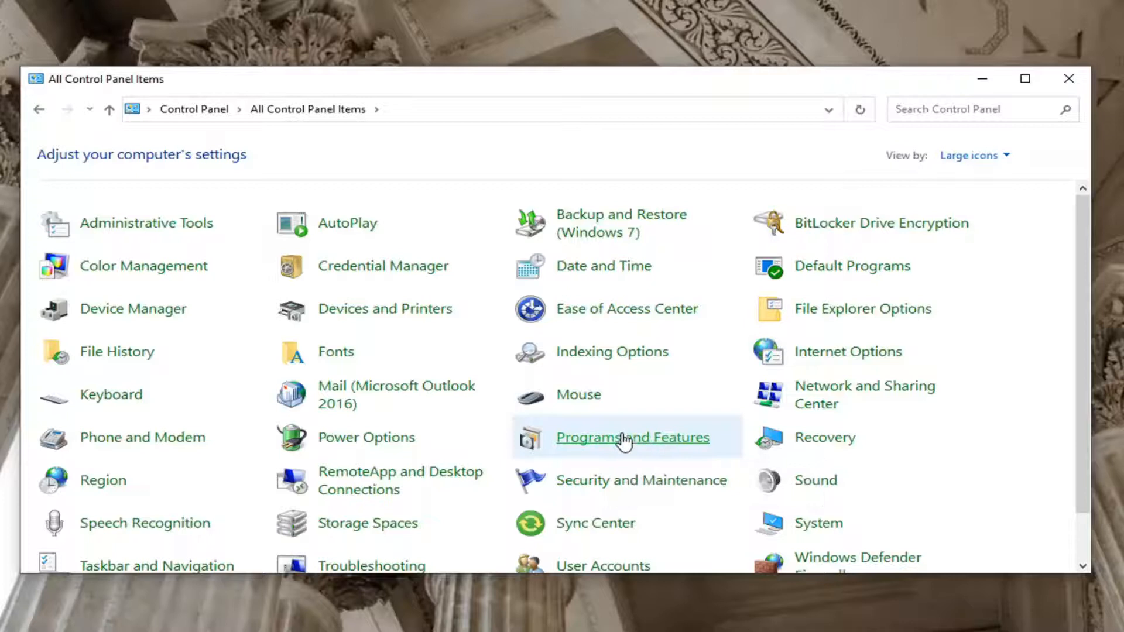
# Review the installed programs in Programs and Features, then close the window.
pyautogui.click(633, 438)
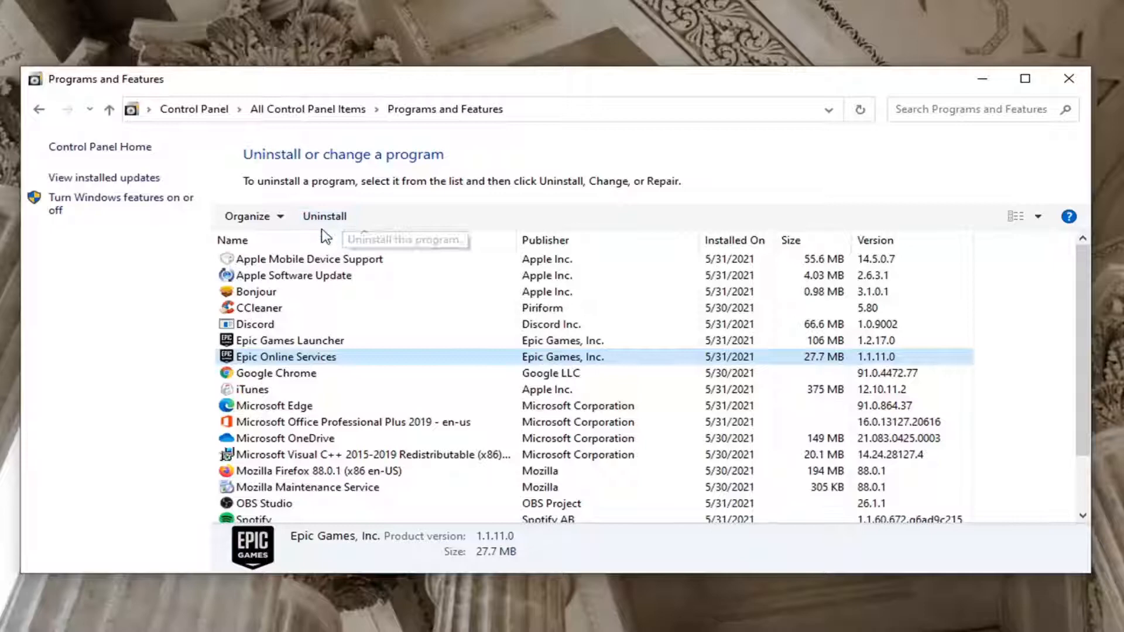
pyautogui.moveTo(811, 332)
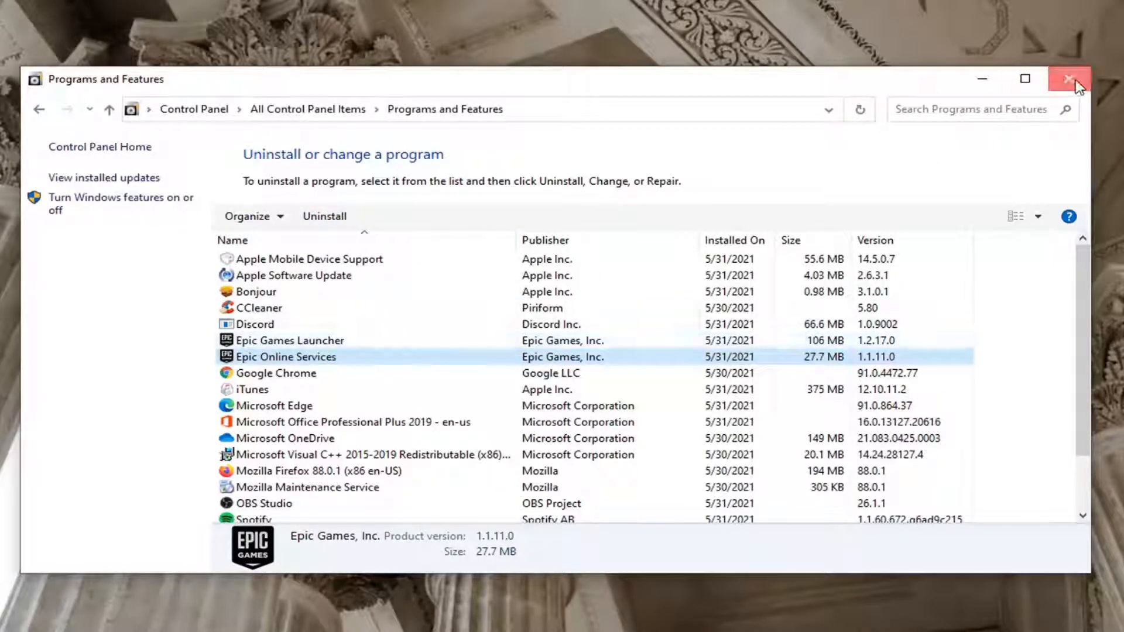
pyautogui.click(1066, 79)
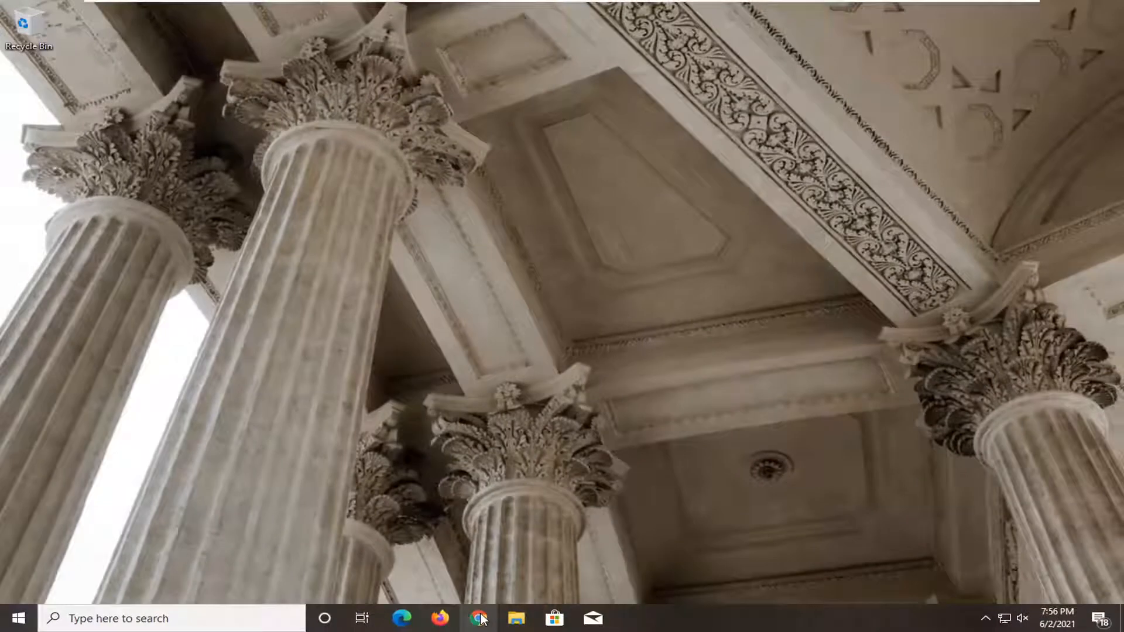
pyautogui.moveTo(481, 617)
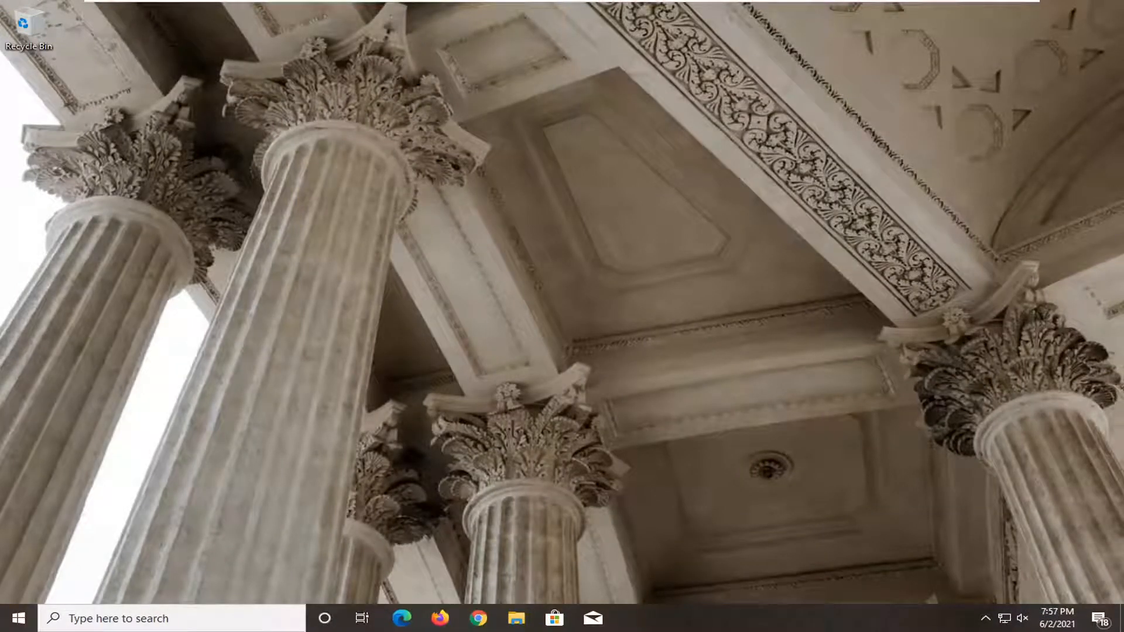
# Launch Google Chrome from the taskbar icon.
pyautogui.click(476, 616)
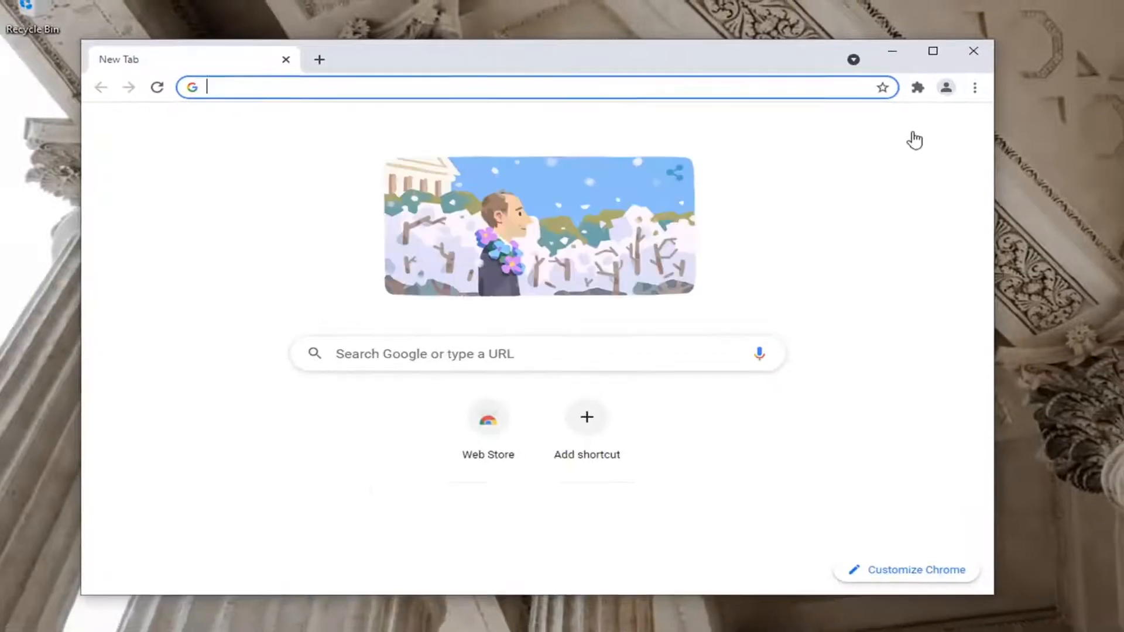
# Download wwlb0g0e.exe from Lenovo Support, run it, and approve the UAC prompt.
pyautogui.click(933, 51)
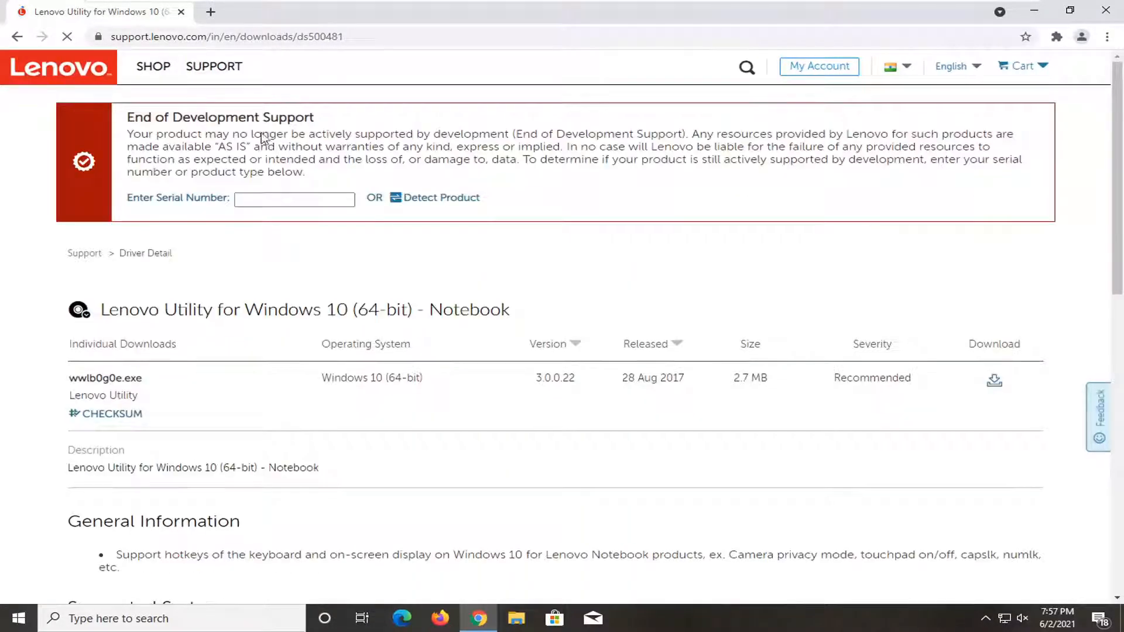
pyautogui.scroll(-3)
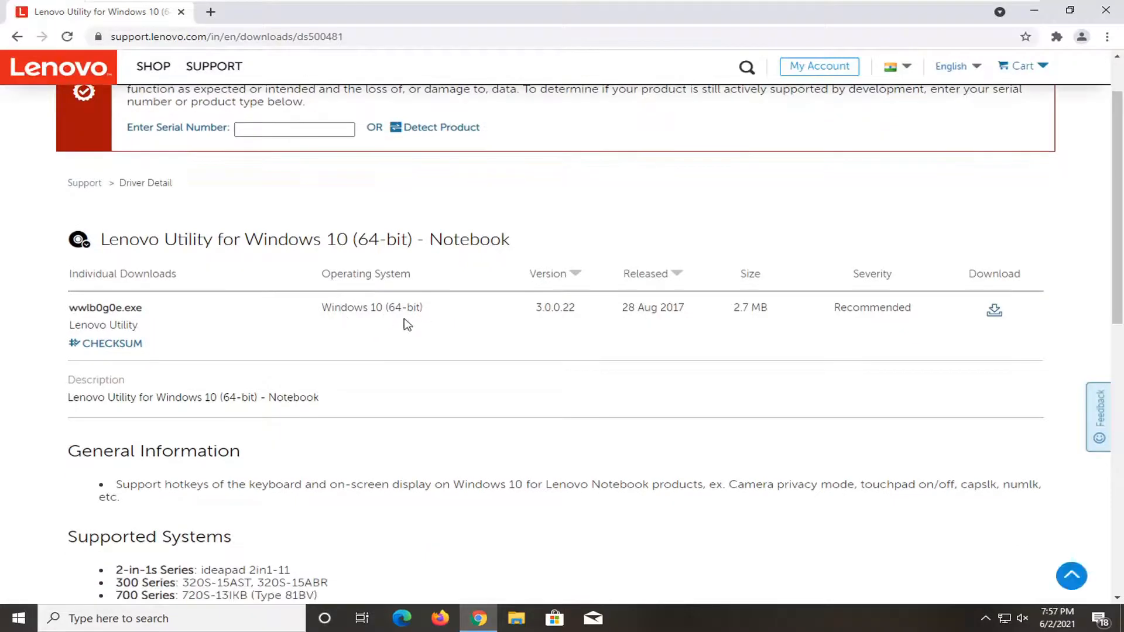
pyautogui.scroll(-3)
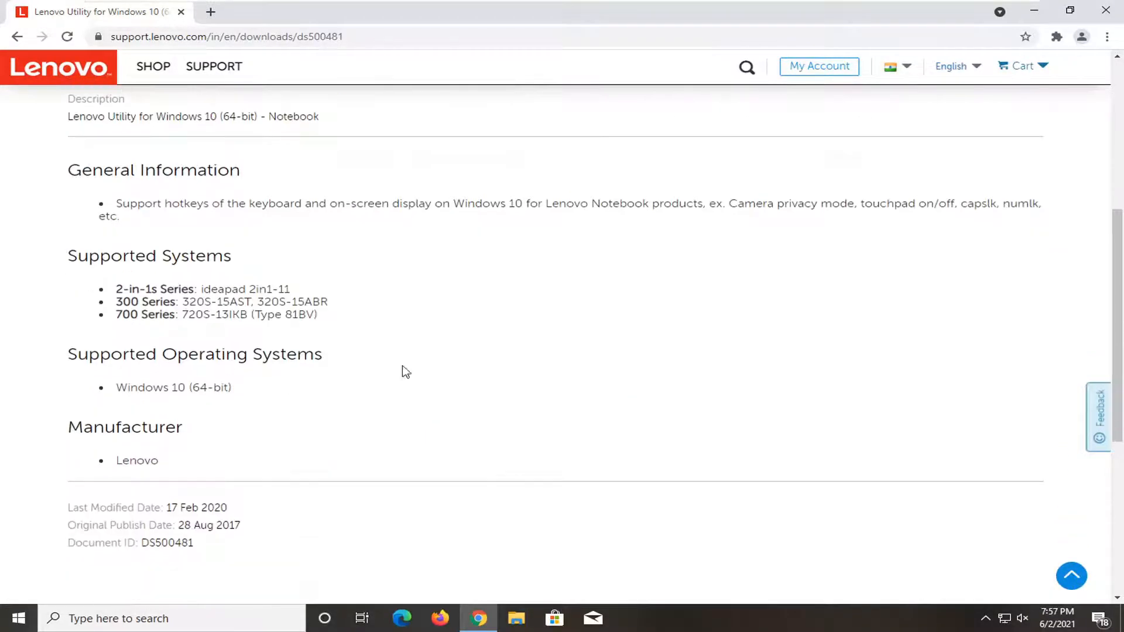
pyautogui.scroll(3)
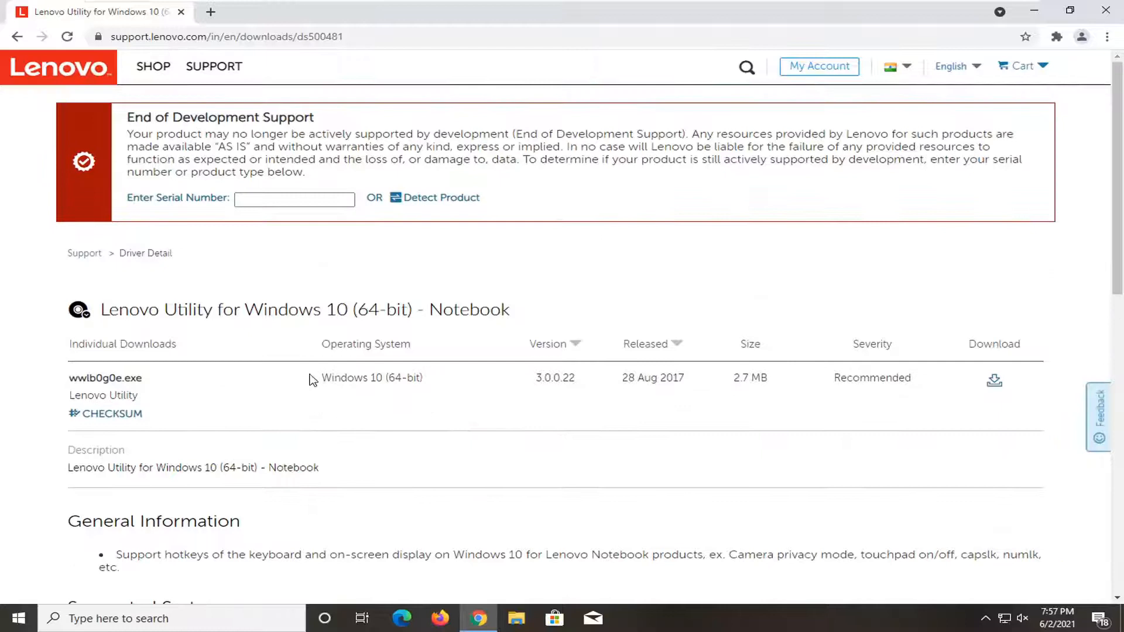
pyautogui.moveTo(279, 410)
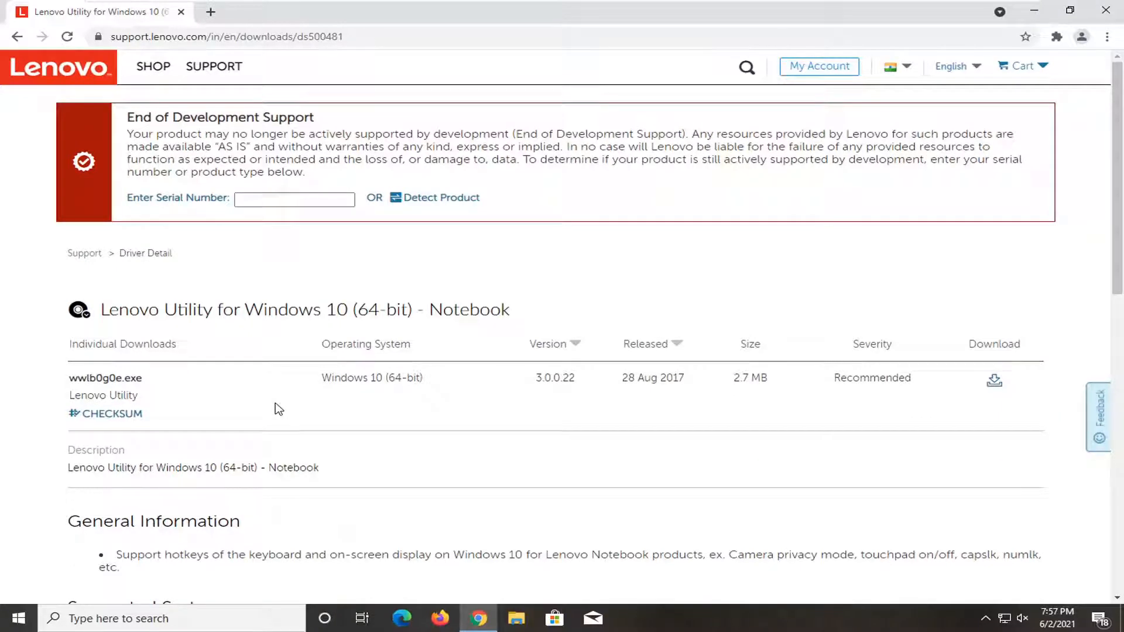
pyautogui.moveTo(295, 394)
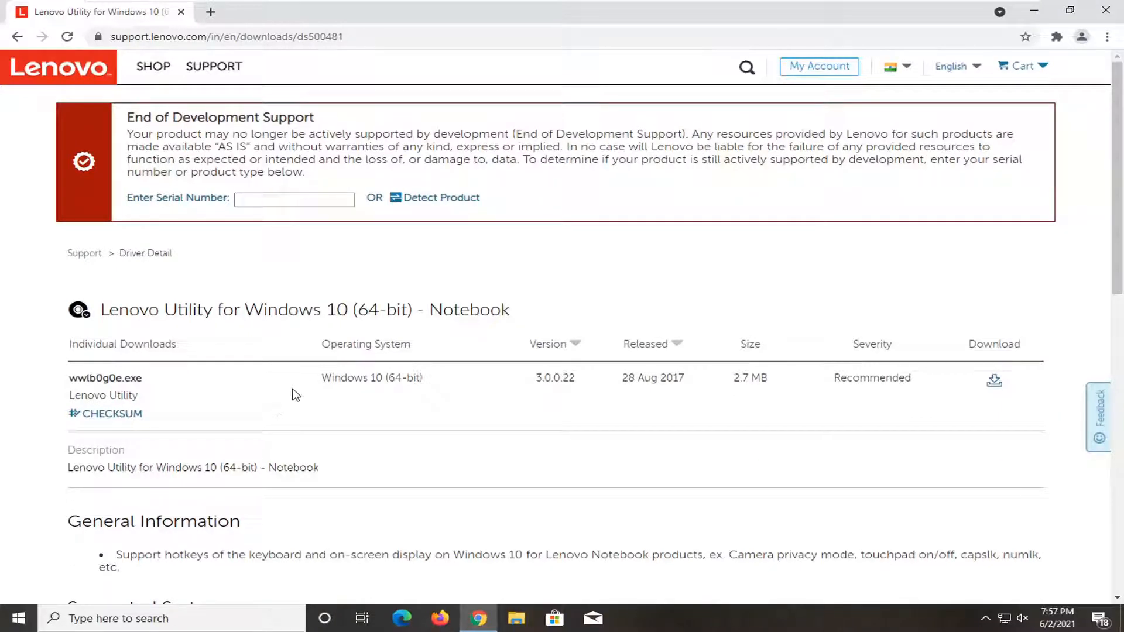
pyautogui.moveTo(394, 395)
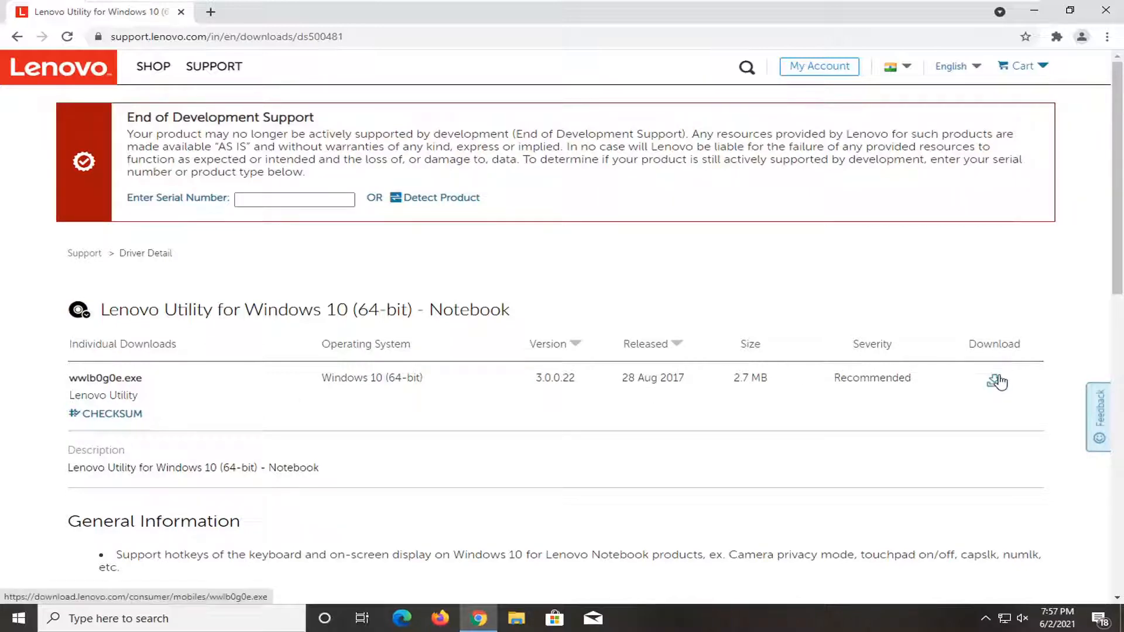
pyautogui.click(994, 380)
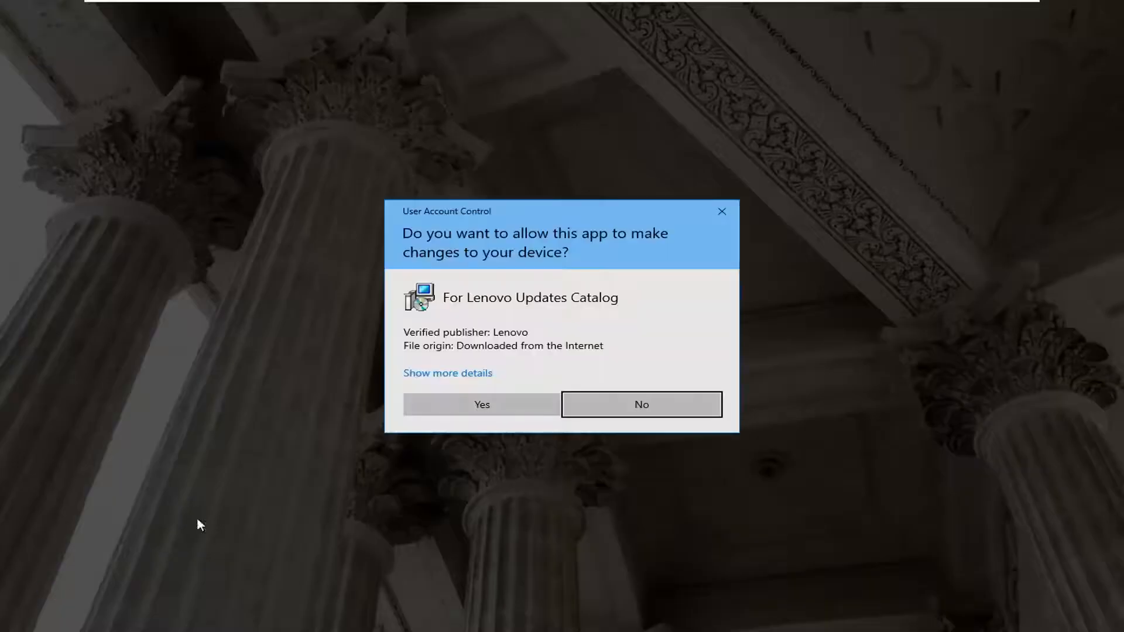
pyautogui.moveTo(467, 334)
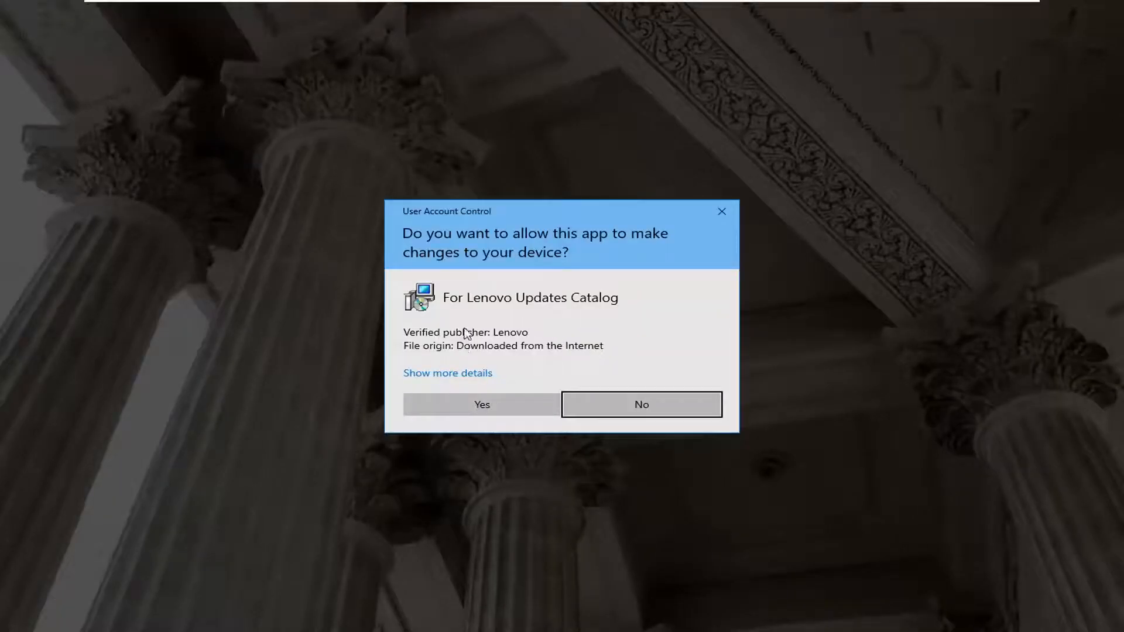
pyautogui.click(641, 405)
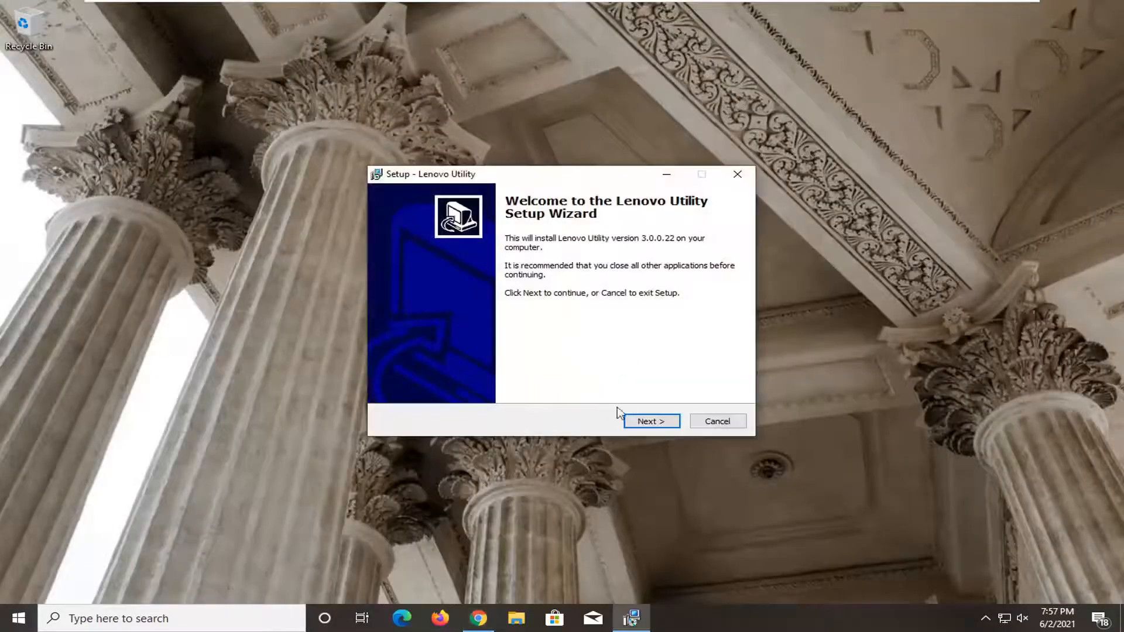
# Accept the license and extract Lenovo Utility into existing C:\DRIVERS\Lenovo_Utility, then finish.
pyautogui.click(651, 422)
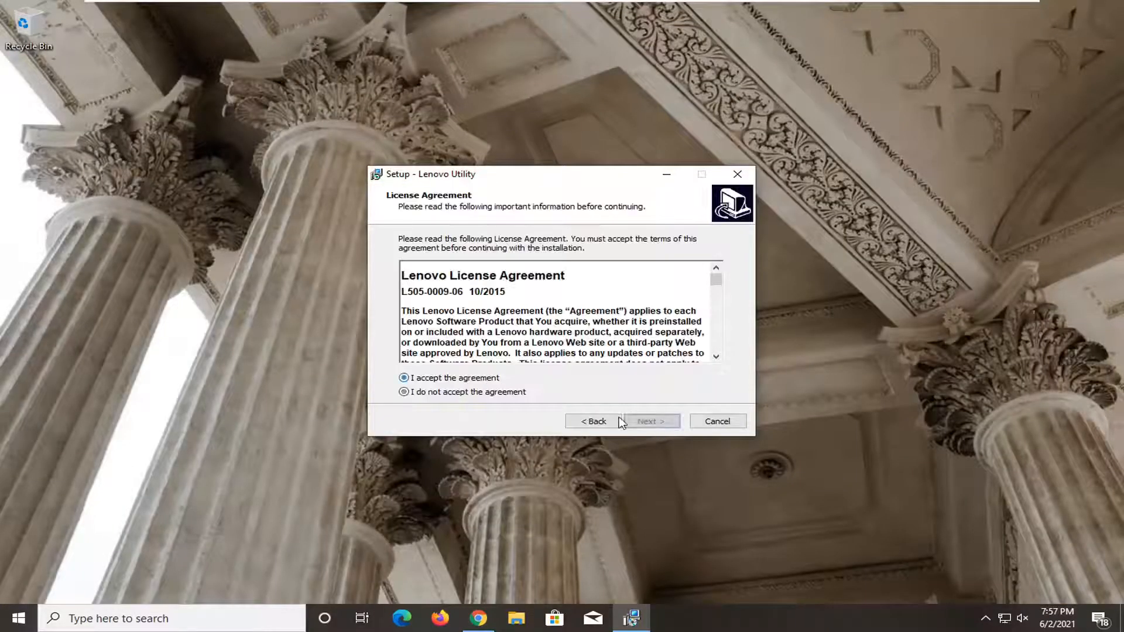
pyautogui.click(651, 421)
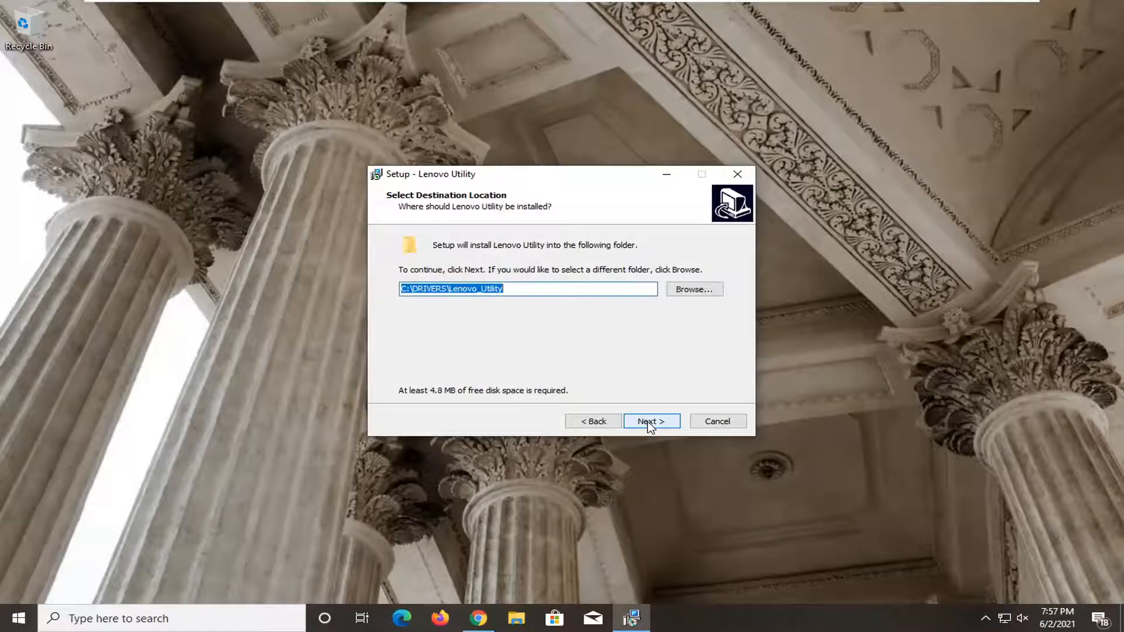
pyautogui.click(652, 421)
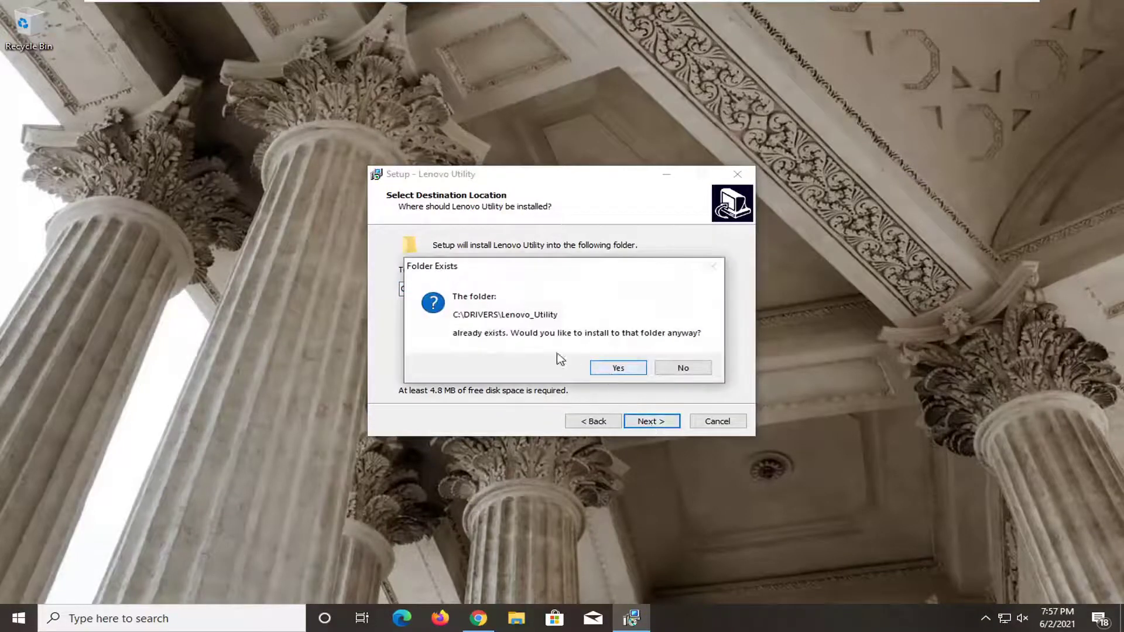
pyautogui.click(618, 368)
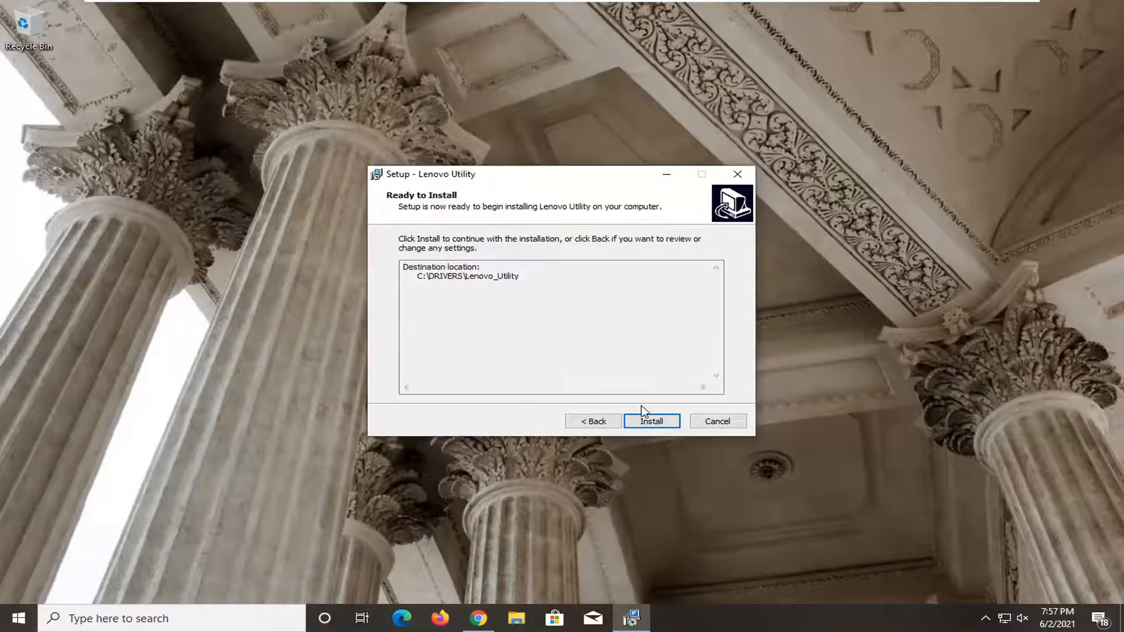
pyautogui.click(652, 421)
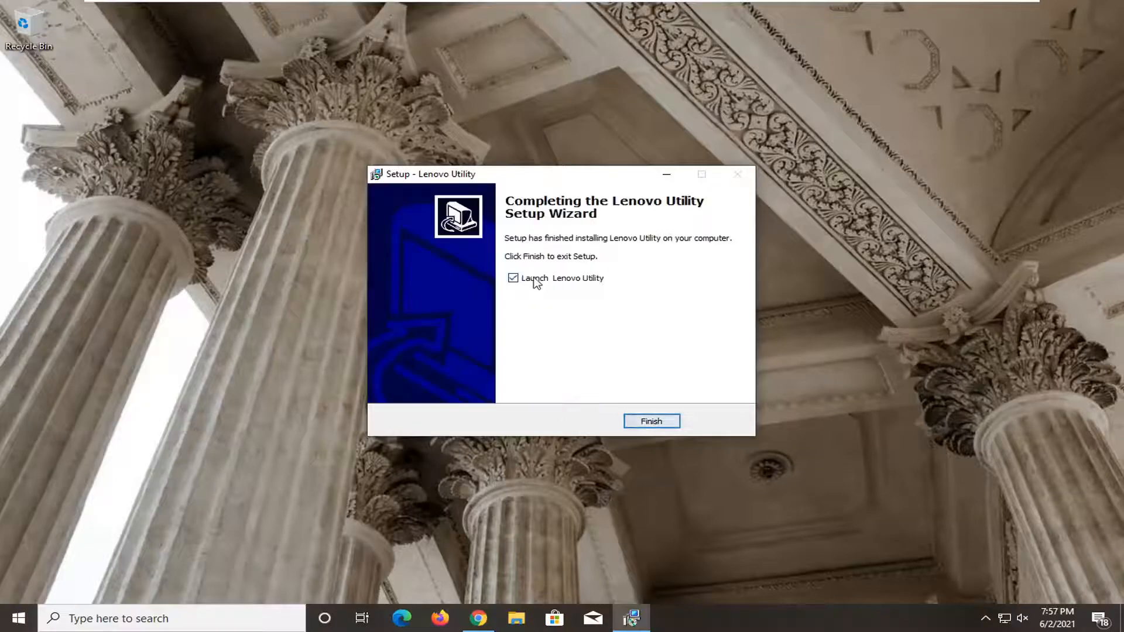
pyautogui.click(652, 421)
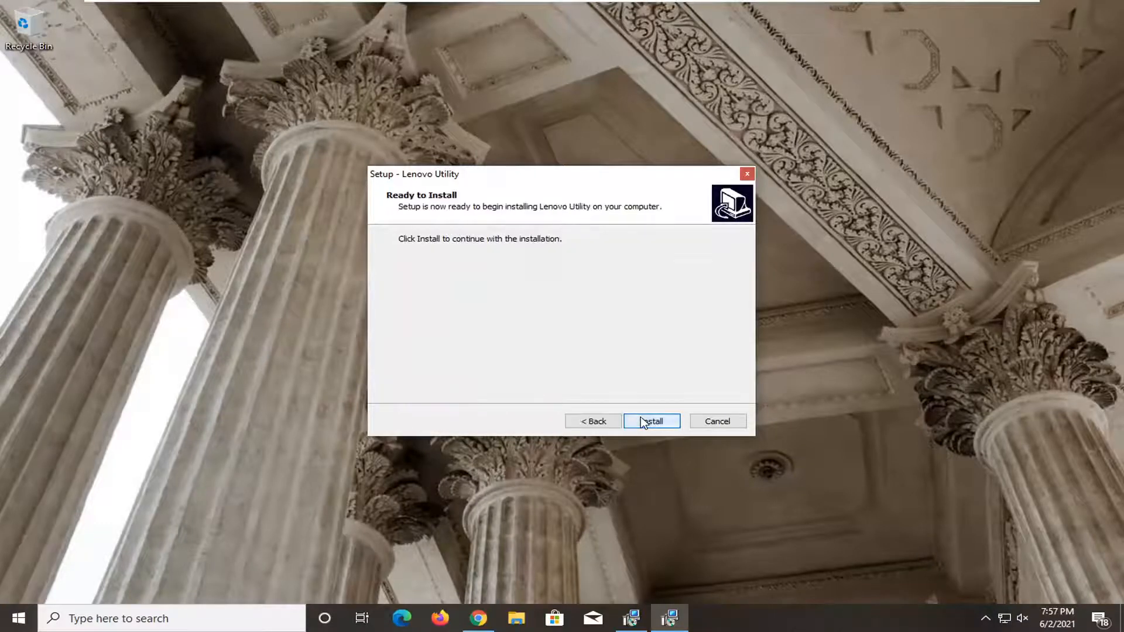
# Install Lenovo Utility, then finish with 'Yes, restart the computer now' selected.
pyautogui.click(652, 421)
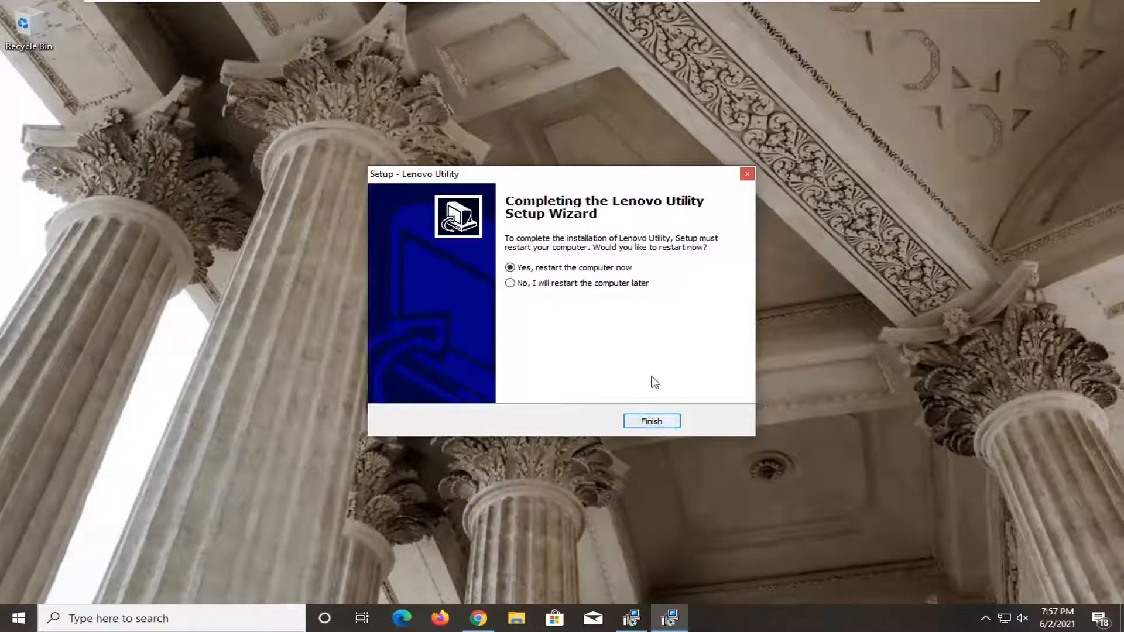
pyautogui.moveTo(539, 379)
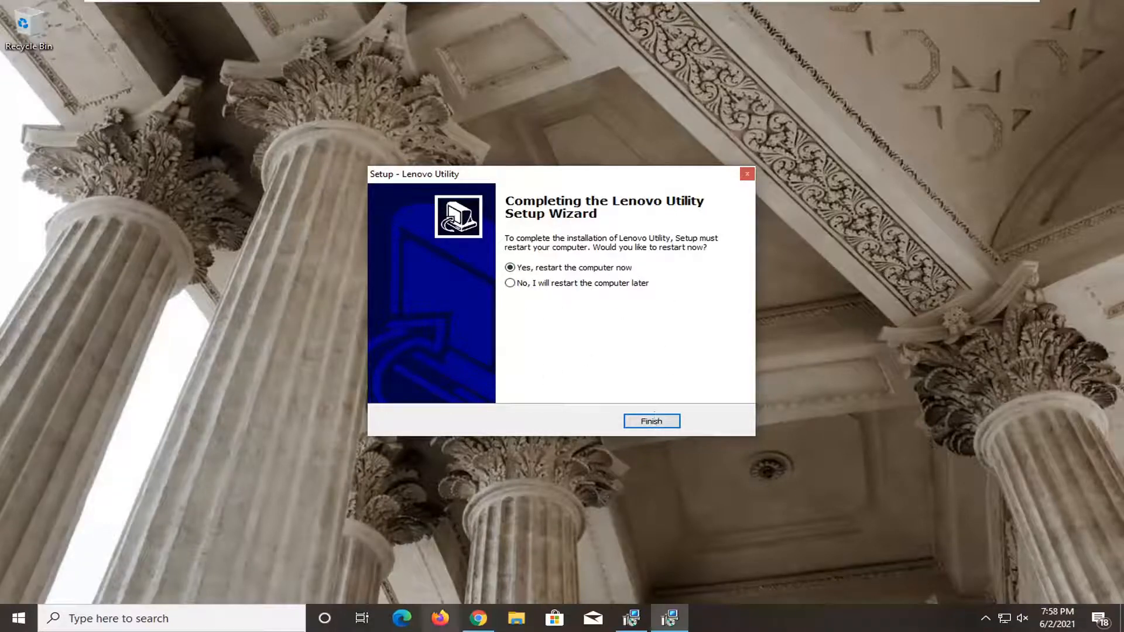
pyautogui.moveTo(474, 619)
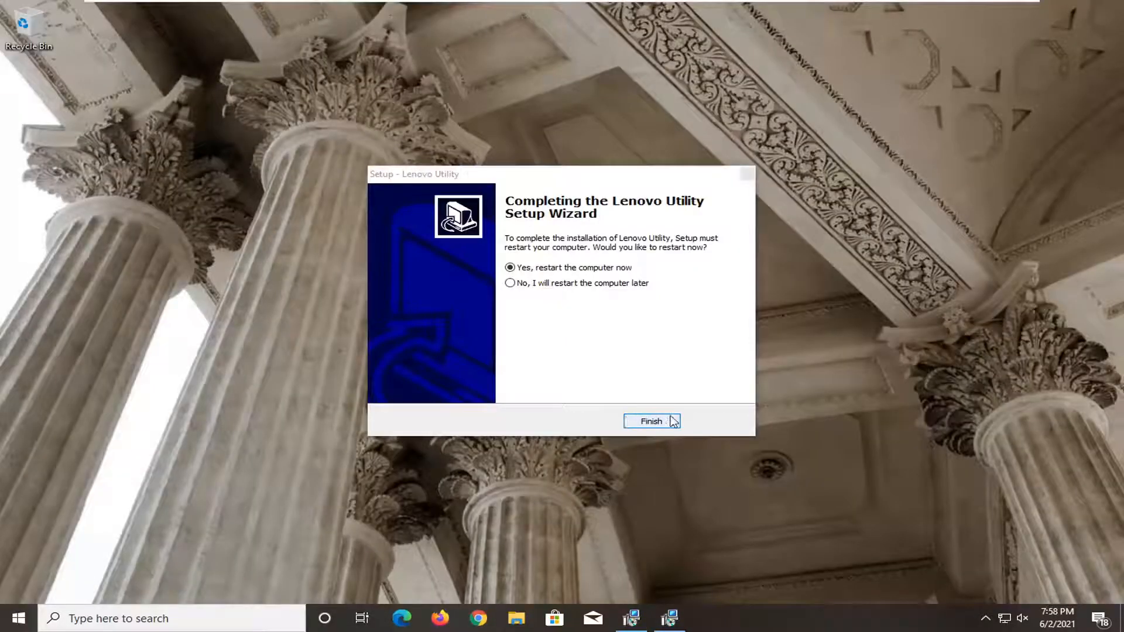
pyautogui.click(652, 421)
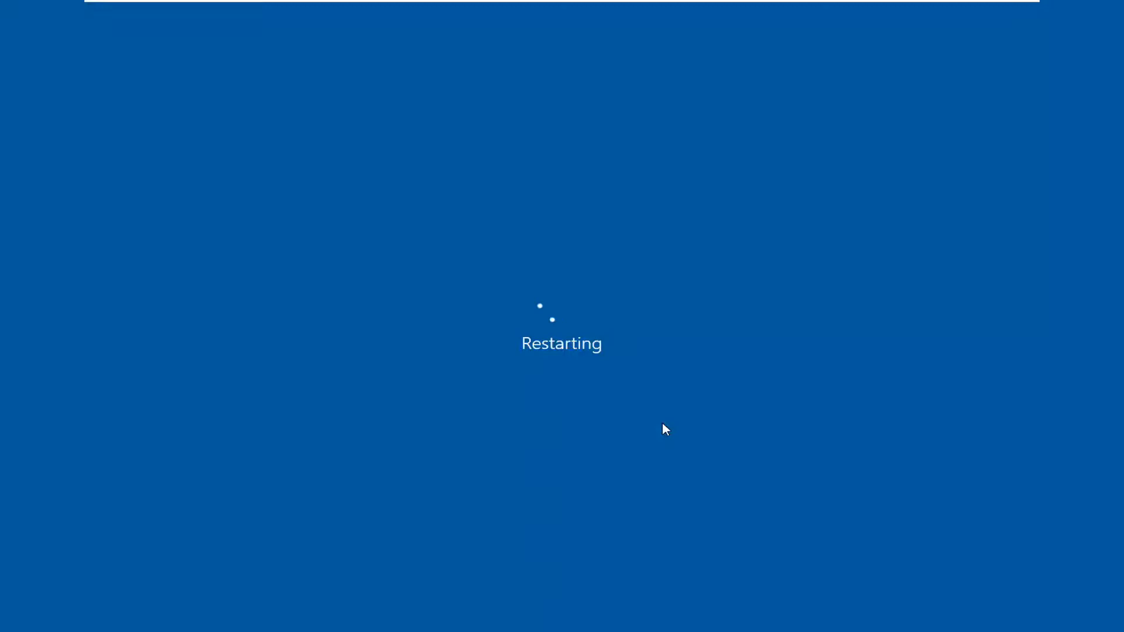